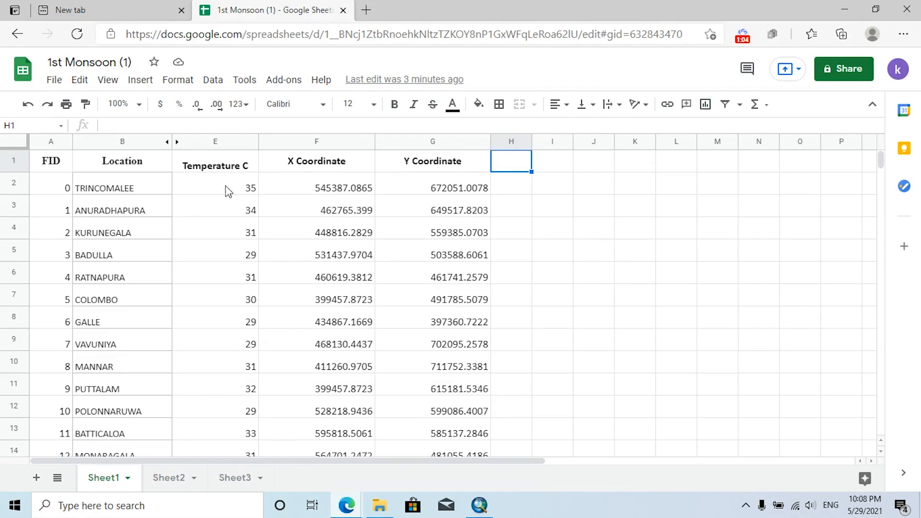
pyautogui.moveTo(214, 248)
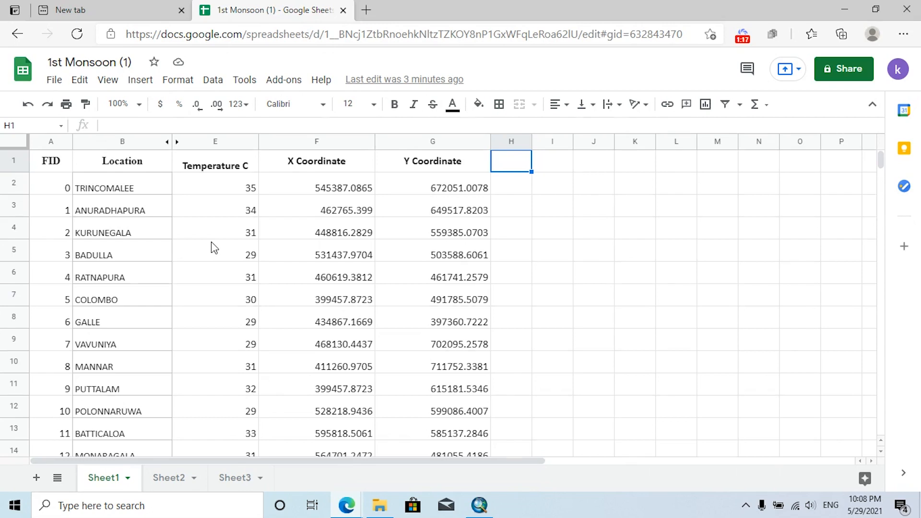
pyautogui.moveTo(322, 307)
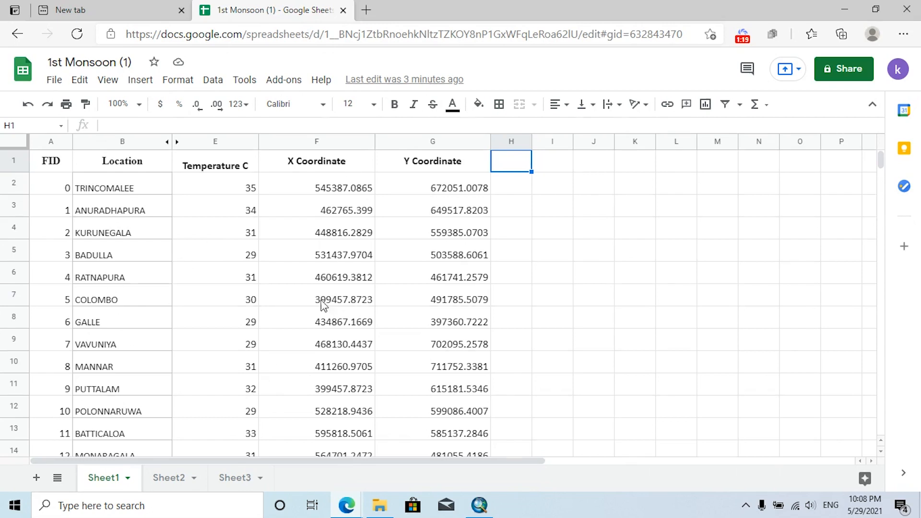
pyautogui.moveTo(509, 308)
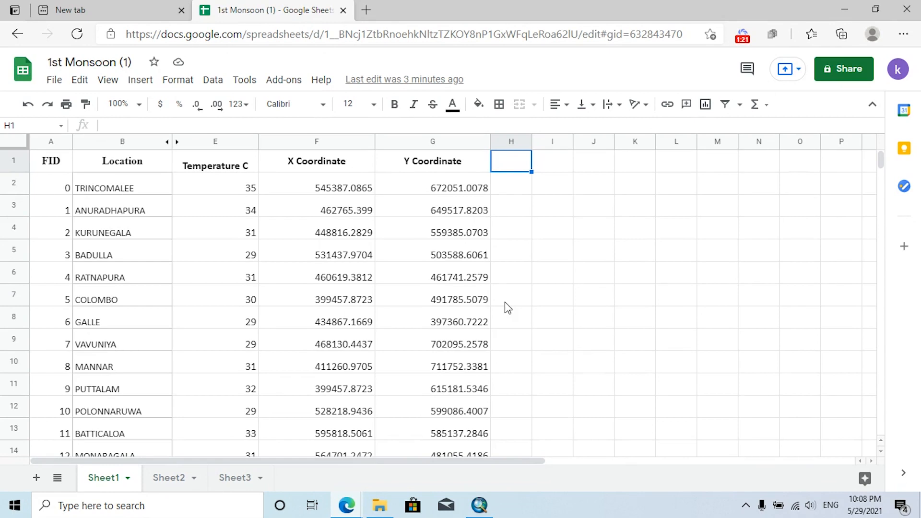
pyautogui.moveTo(220, 237)
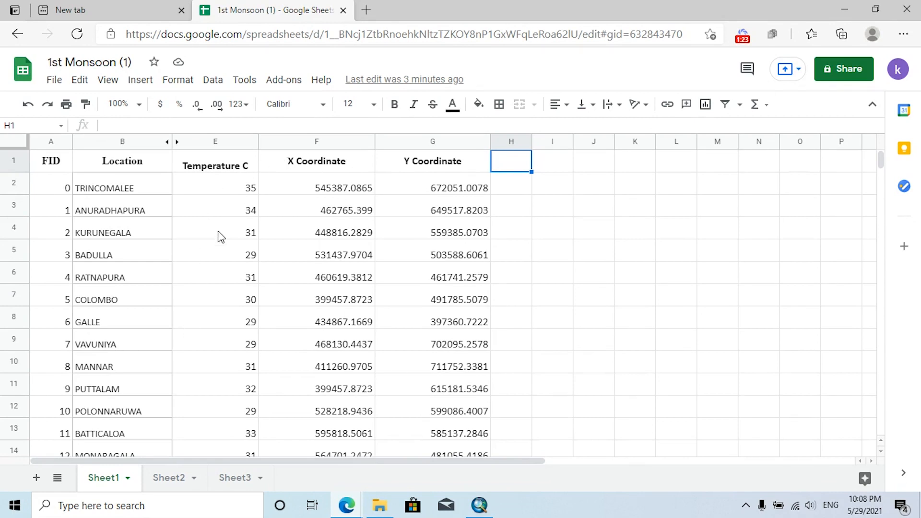
pyautogui.moveTo(221, 258)
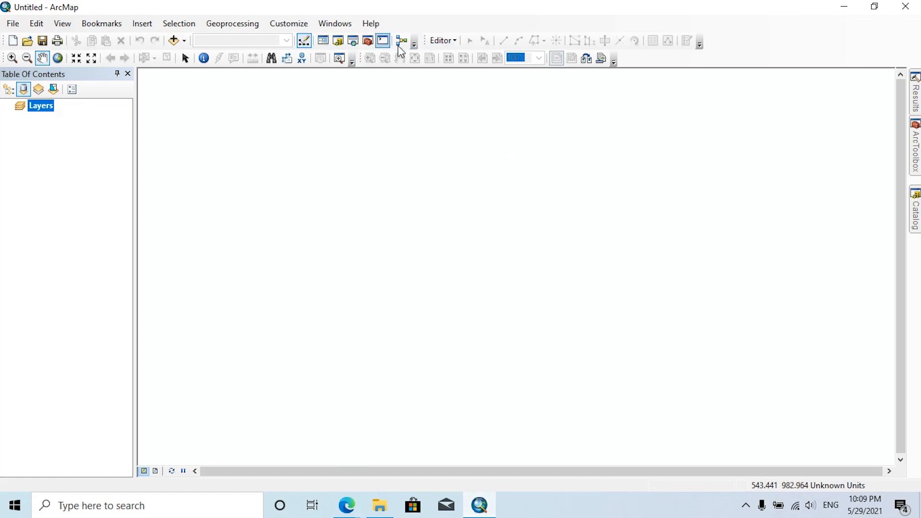
pyautogui.moveTo(352, 40)
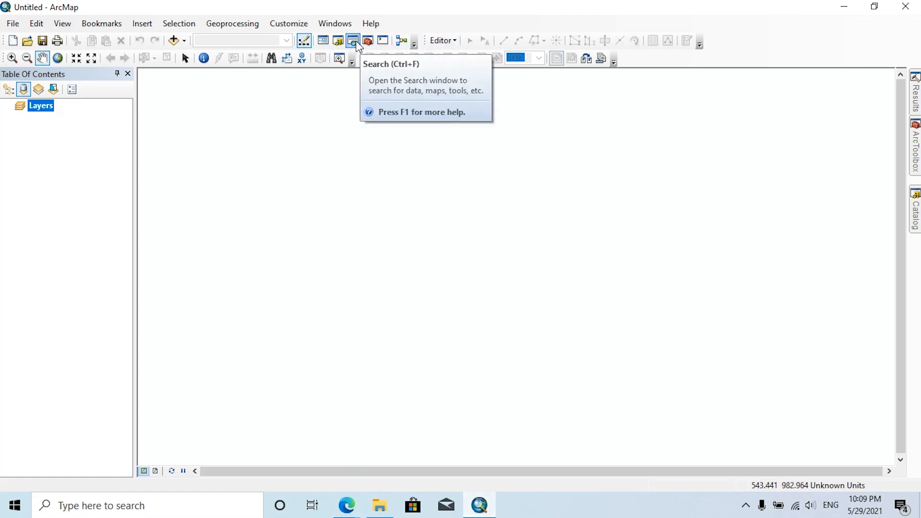
# Step: Convert Sheet1 of Temperature Map\Temp_Data.xlsx to a default-geodatabase table with Excel To Table
pyautogui.click(351, 40)
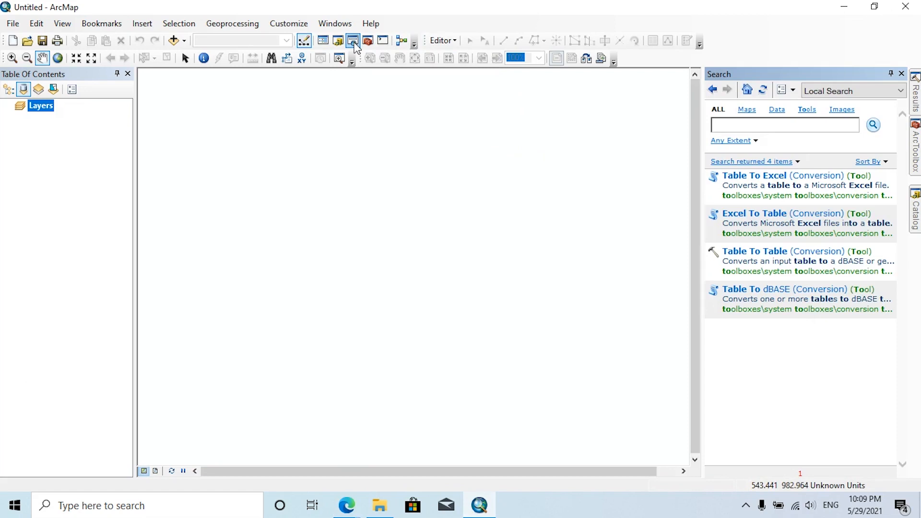
pyautogui.write('excel to t')
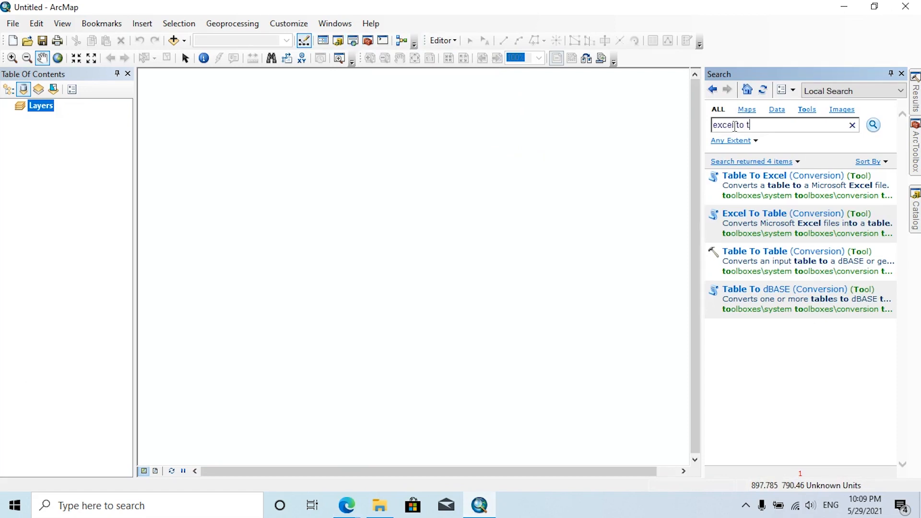
pyautogui.click(754, 213)
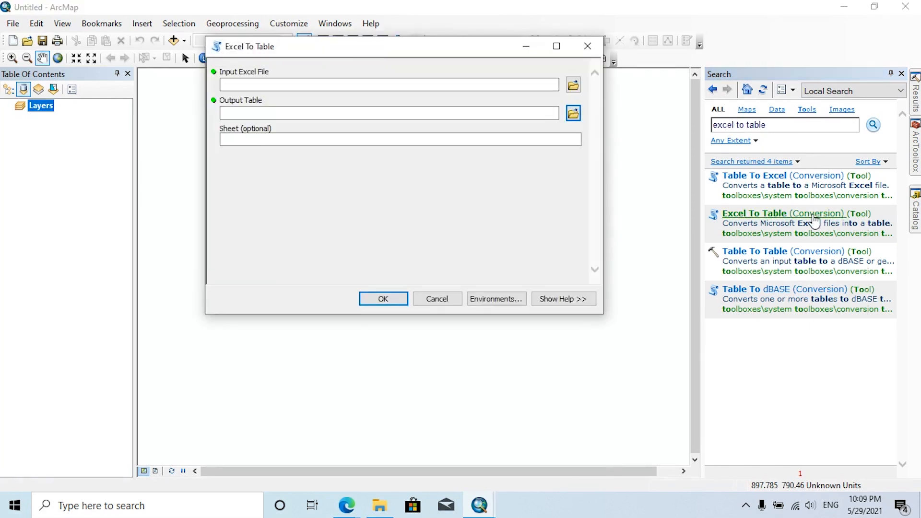
pyautogui.click(573, 84)
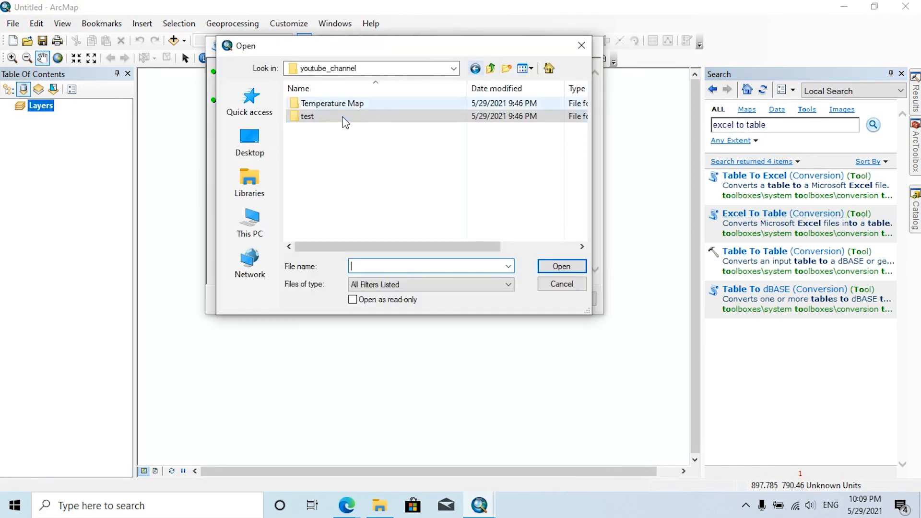
pyautogui.doubleClick(333, 103)
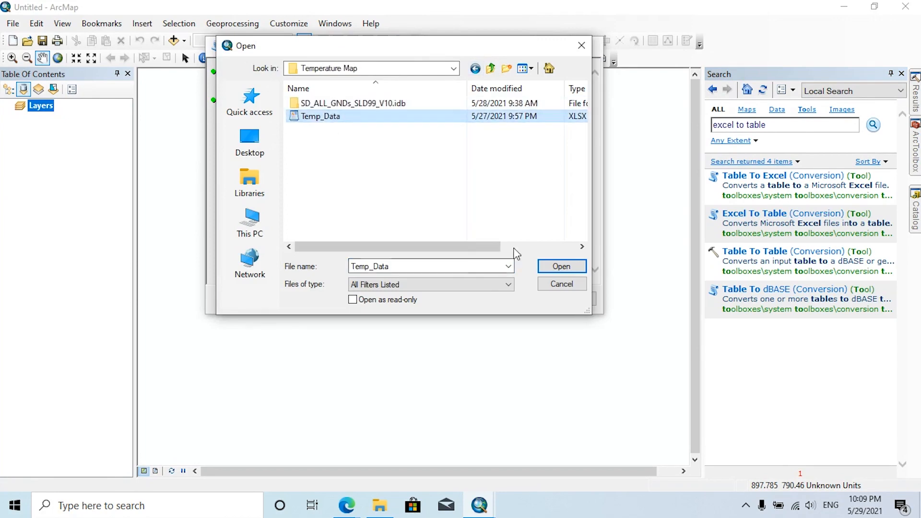
pyautogui.click(562, 266)
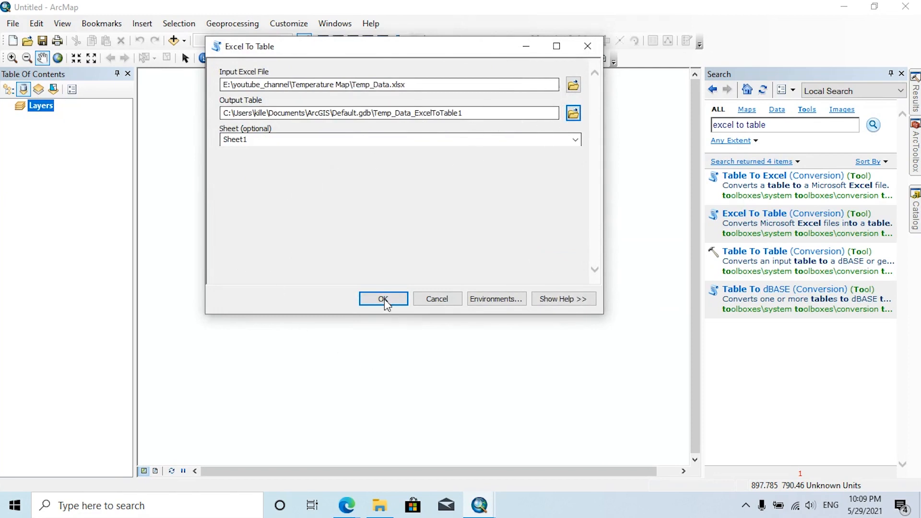
pyautogui.click(384, 299)
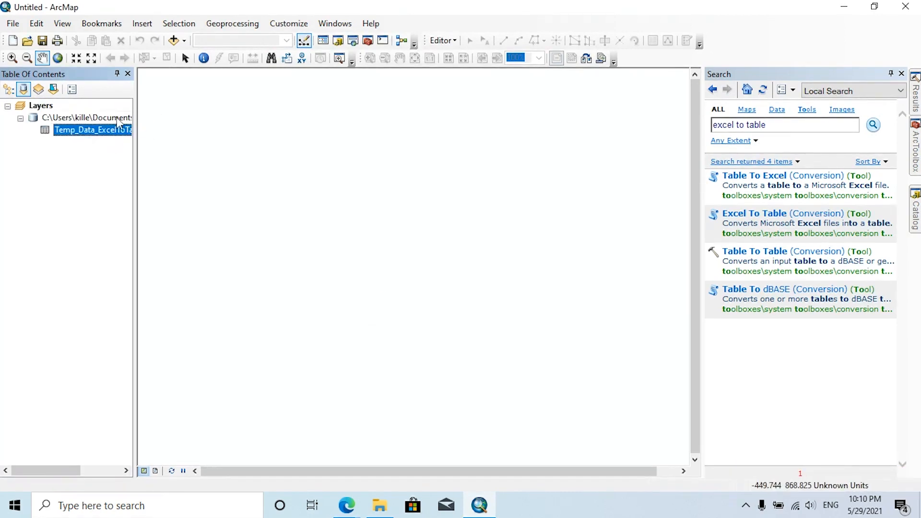
pyautogui.moveTo(107, 122)
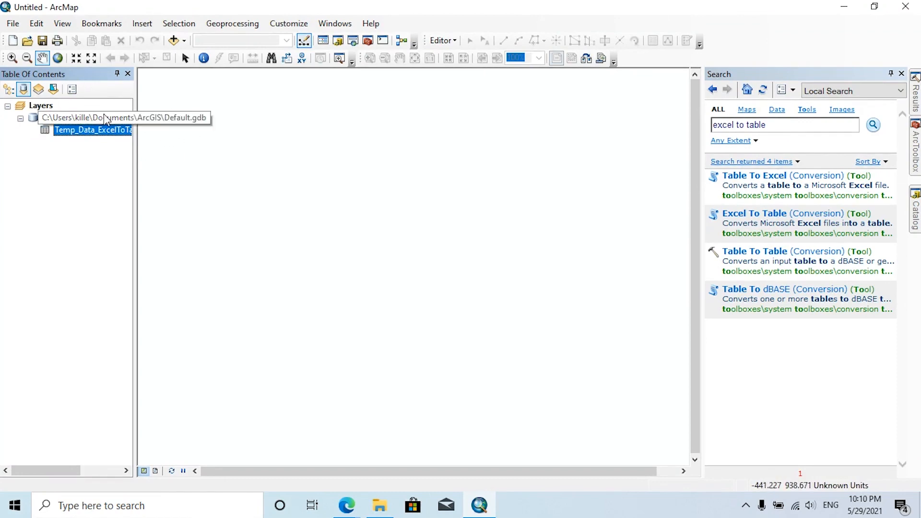
# Step: Display the table as XY points using X_Coordinate, Y_Coordinate and SLD99 Sri Lanka Grid 1999
pyautogui.rightClick(77, 129)
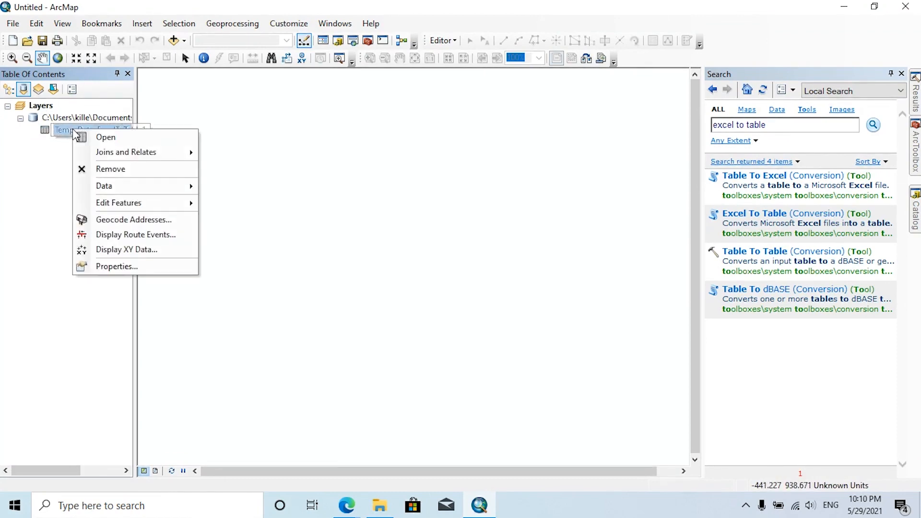
pyautogui.click(133, 254)
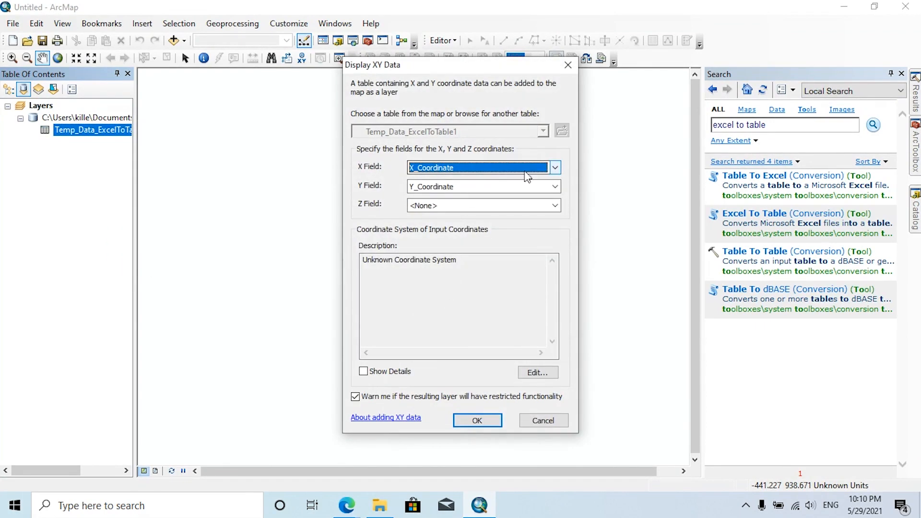
pyautogui.click(555, 167)
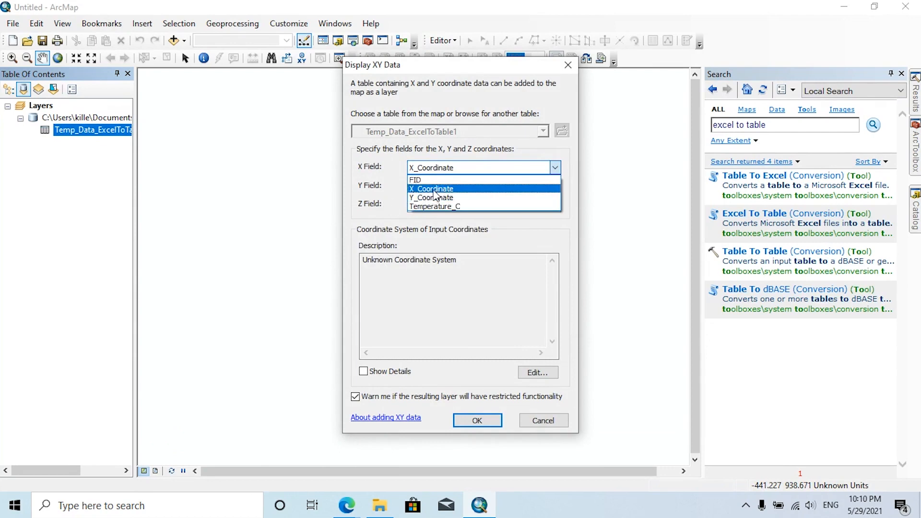
pyautogui.click(430, 189)
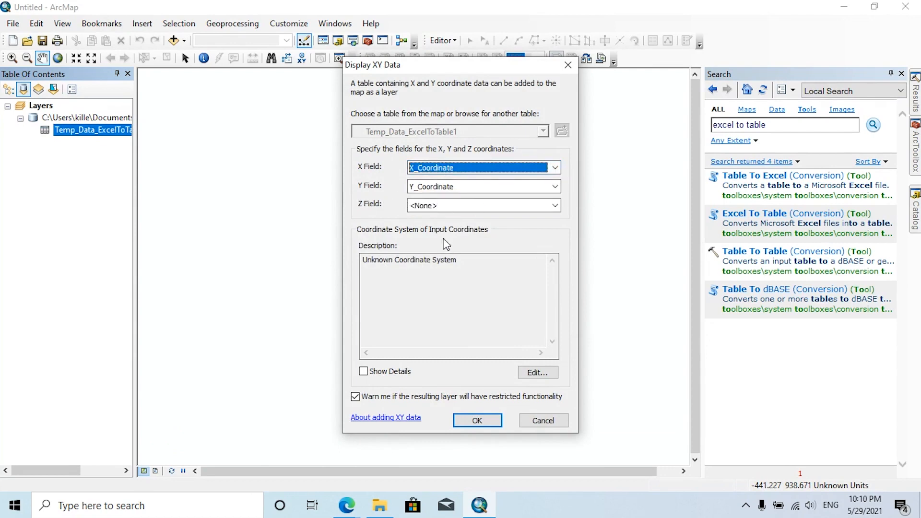
pyautogui.moveTo(537, 229)
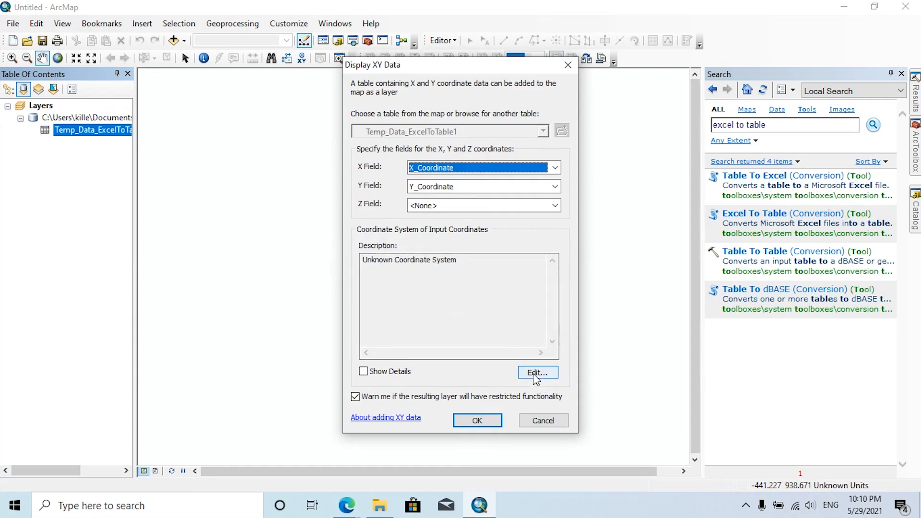
pyautogui.click(538, 372)
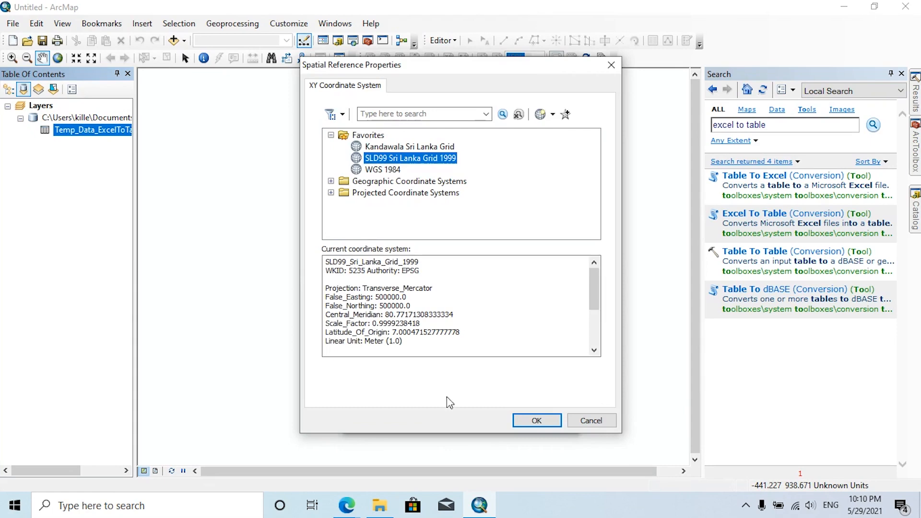
pyautogui.click(536, 420)
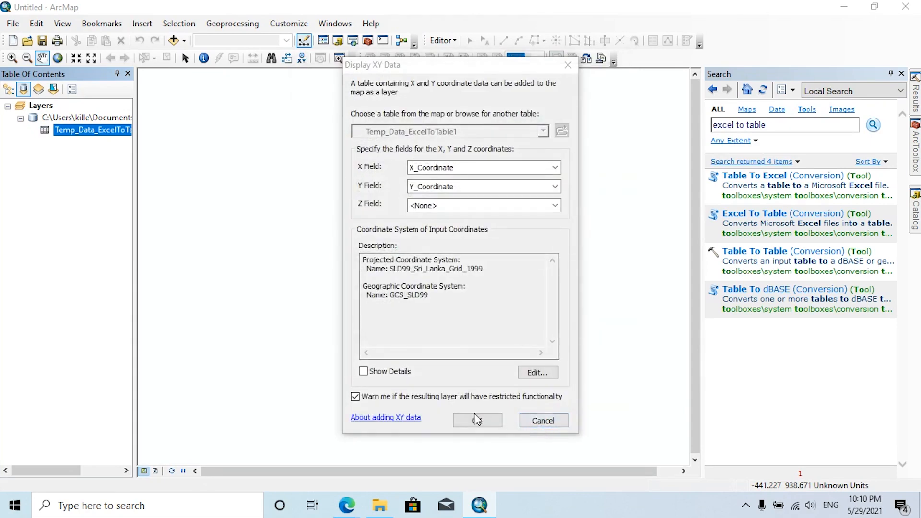
pyautogui.click(478, 421)
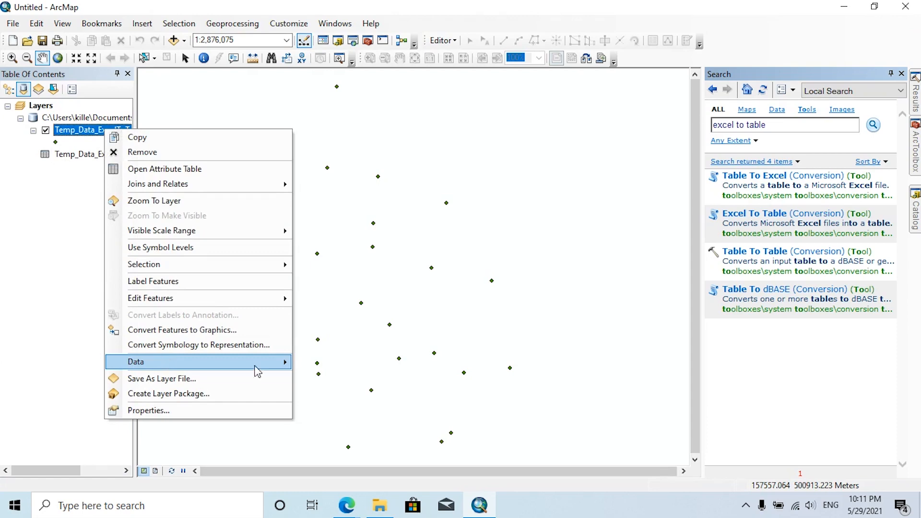
pyautogui.moveTo(275, 368)
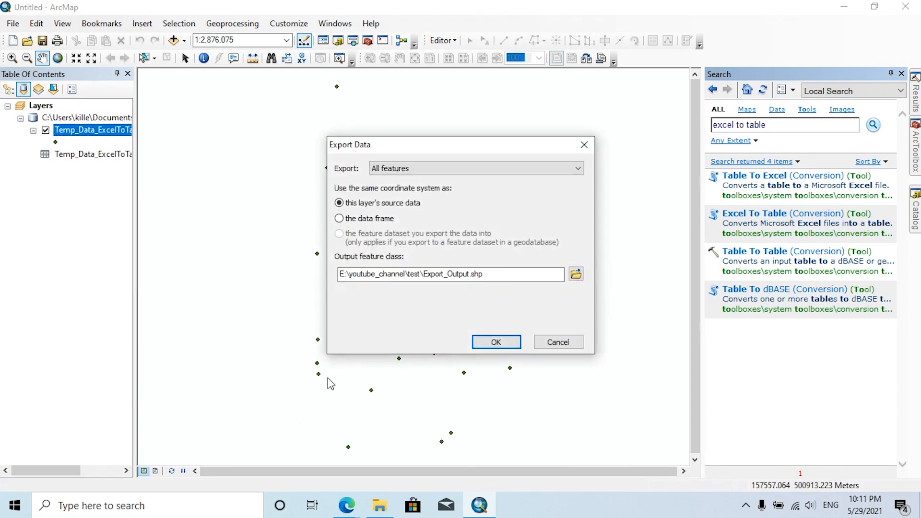
# Step: Export the station points to a Location shapefile and add it to the map
pyautogui.click(576, 274)
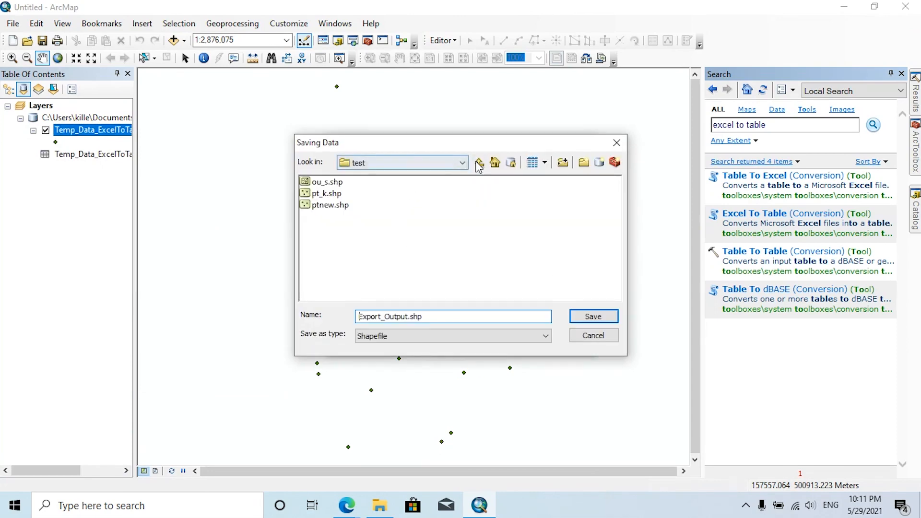
pyautogui.click(593, 316)
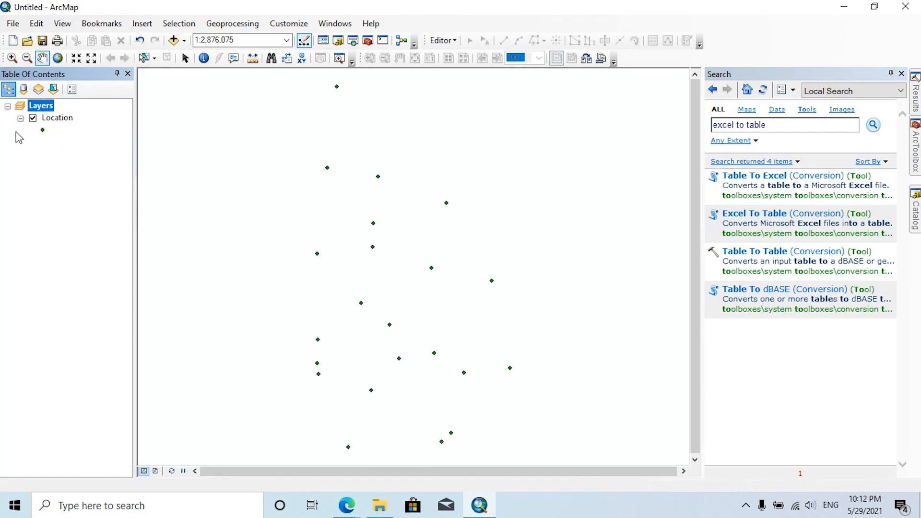
pyautogui.rightClick(57, 117)
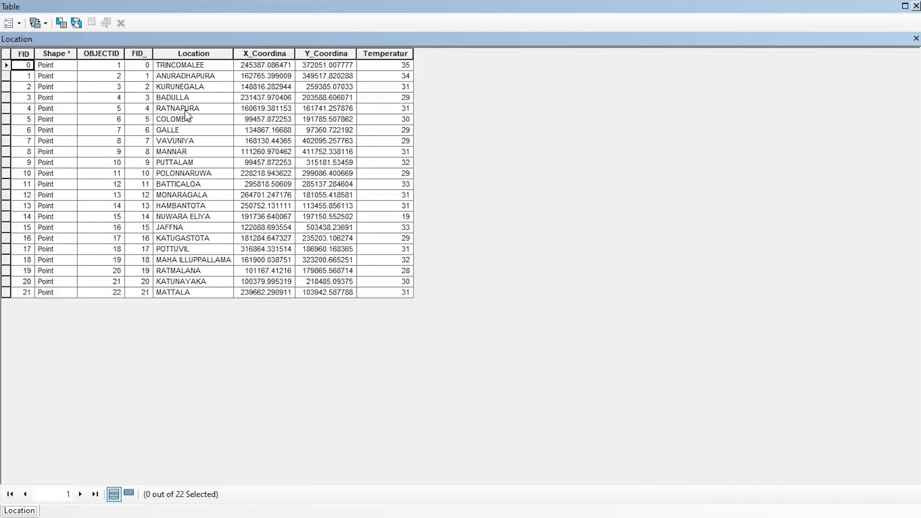
pyautogui.moveTo(248, 159)
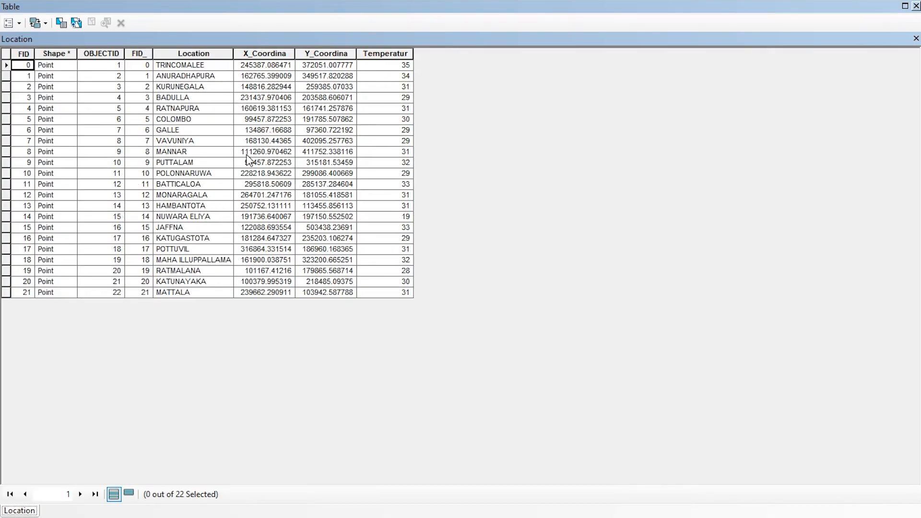
pyautogui.moveTo(915, 6)
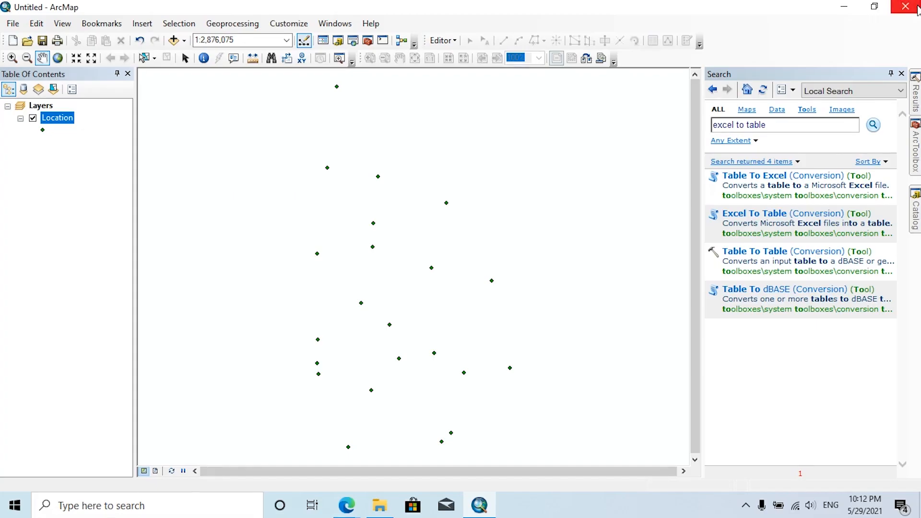
pyautogui.moveTo(887, 20)
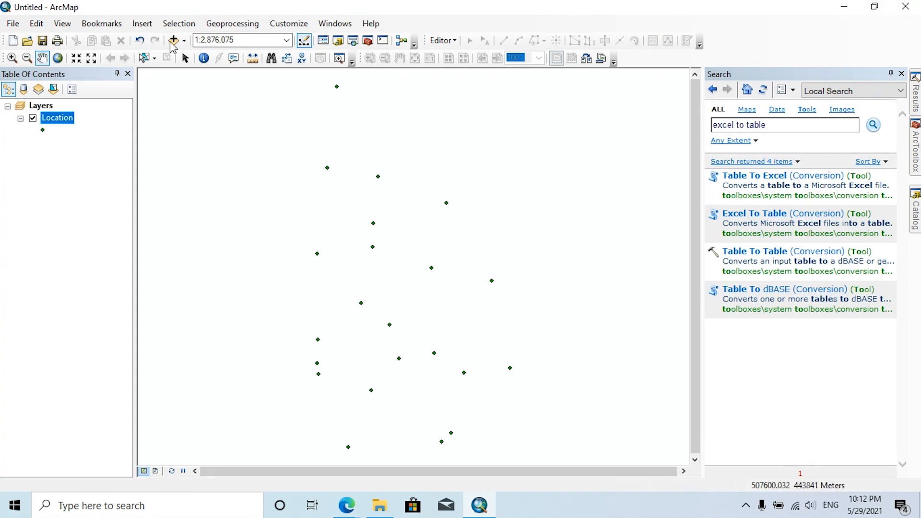
# Step: Add the Out_Bdy_Pg Sri Lanka boundary shapefile to the map
pyautogui.click(173, 40)
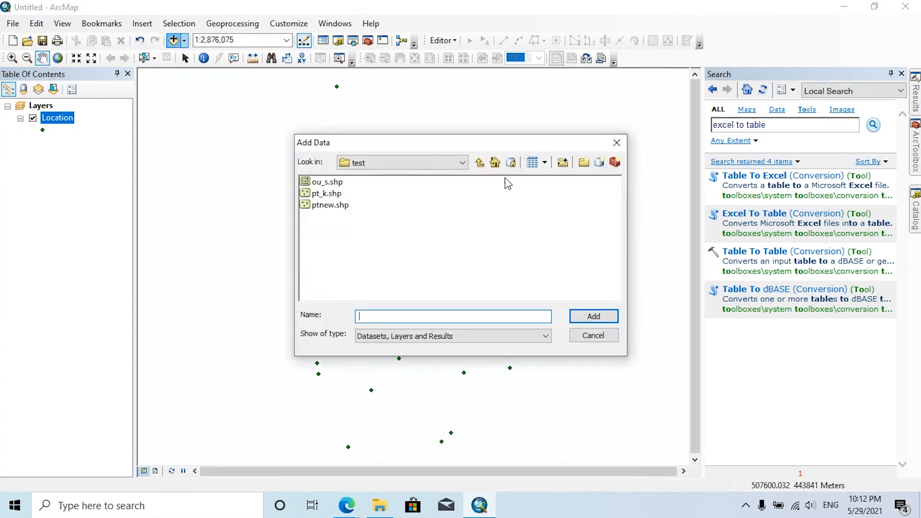
pyautogui.click(594, 316)
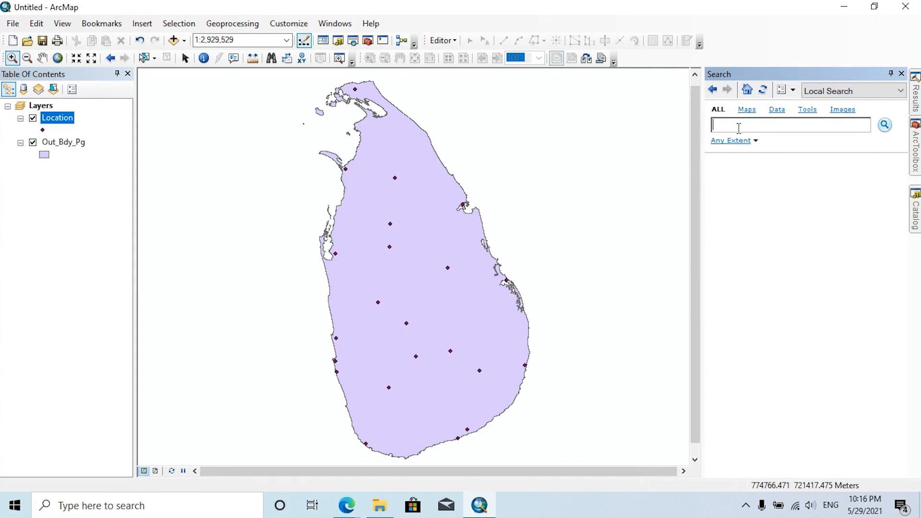
# Step: Open the Spatial Analyst IDW tool with Location points and Temperatur as the Z field
pyautogui.write('idw')
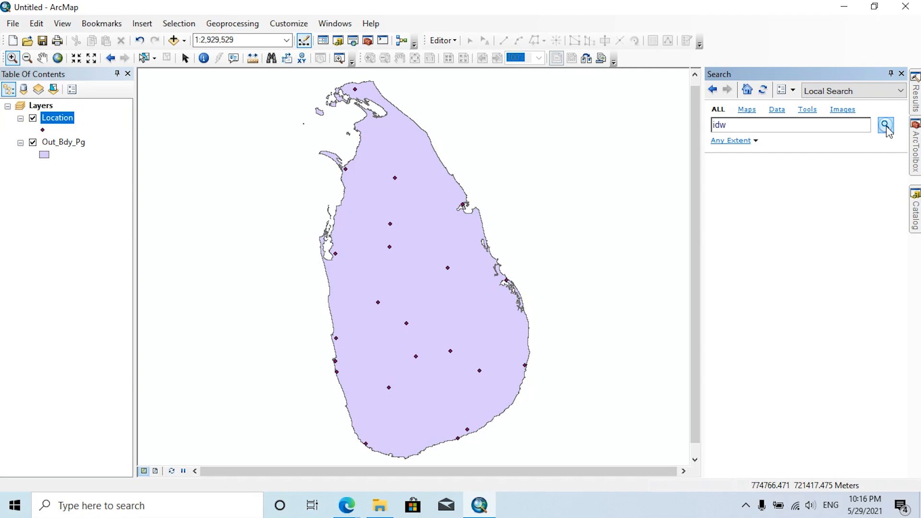
pyautogui.click(885, 126)
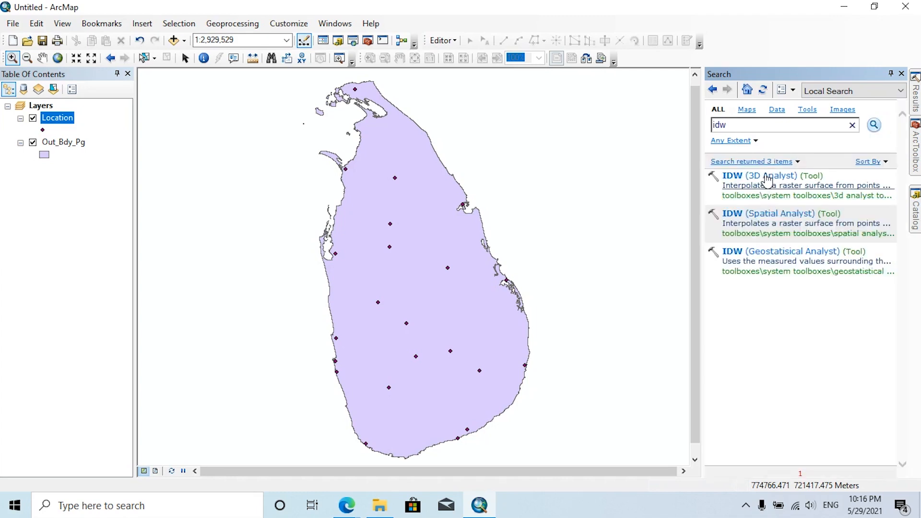
pyautogui.click(760, 176)
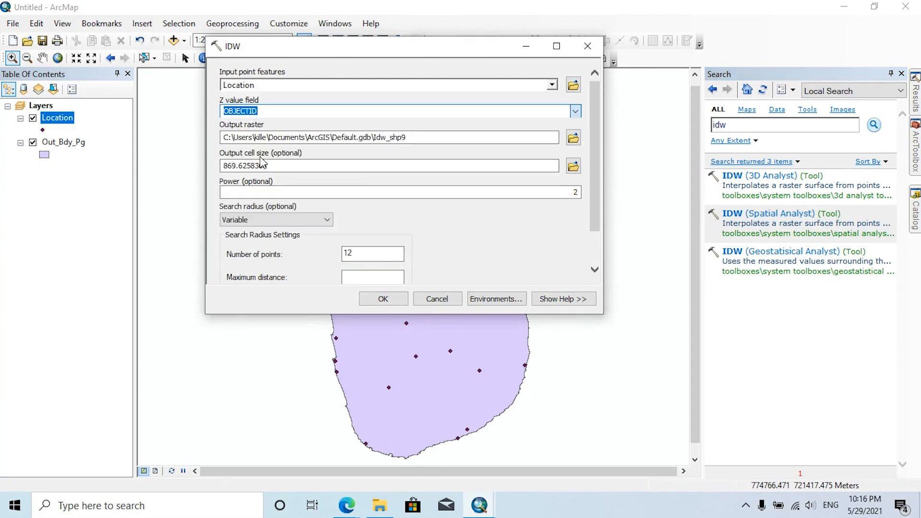
pyautogui.click(575, 111)
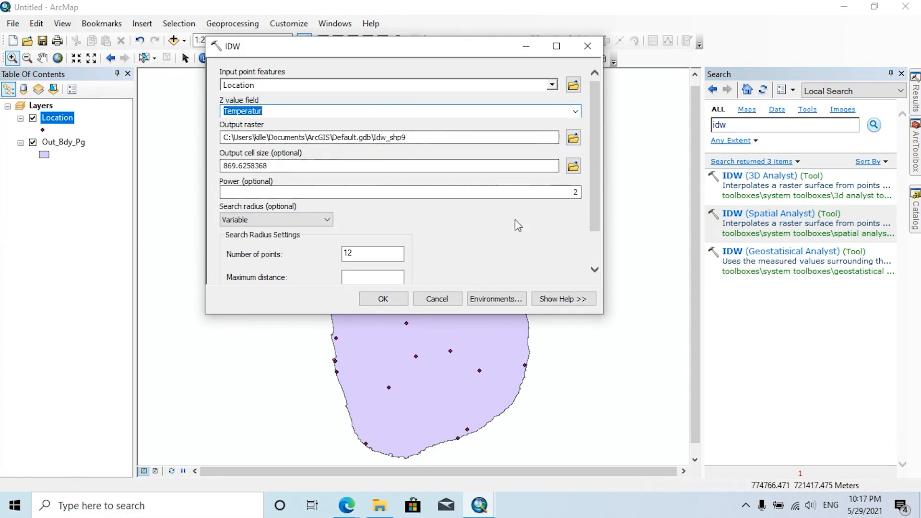
pyautogui.scroll(-3)
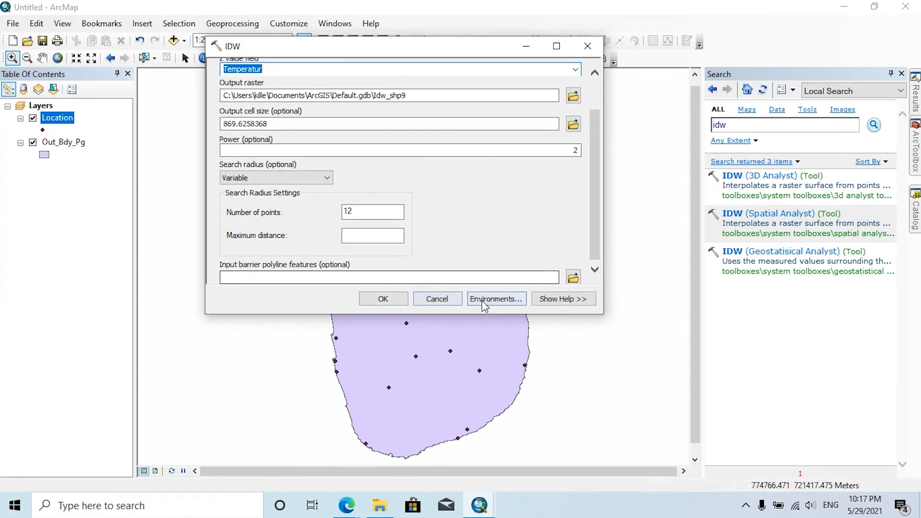
pyautogui.click(481, 299)
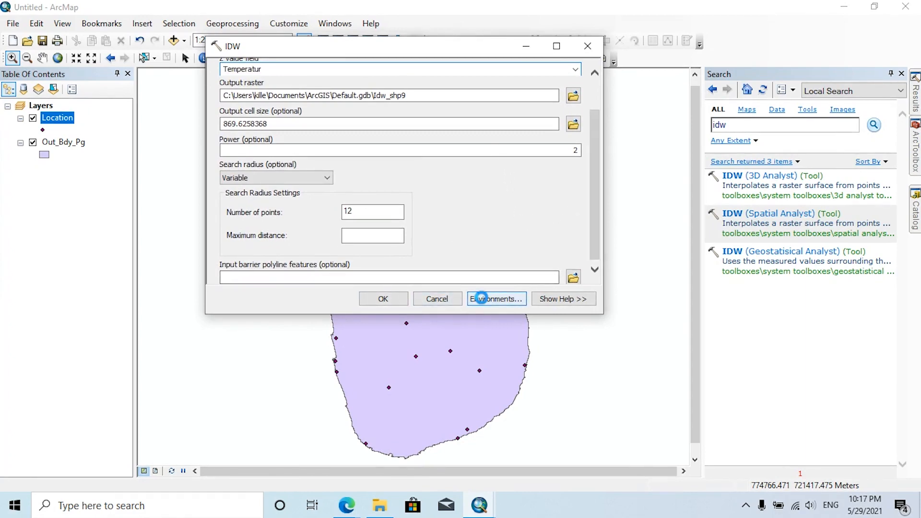
# Step: Set the IDW processing extent and raster mask to Out_Bdy_Pg and run it
pyautogui.click(496, 299)
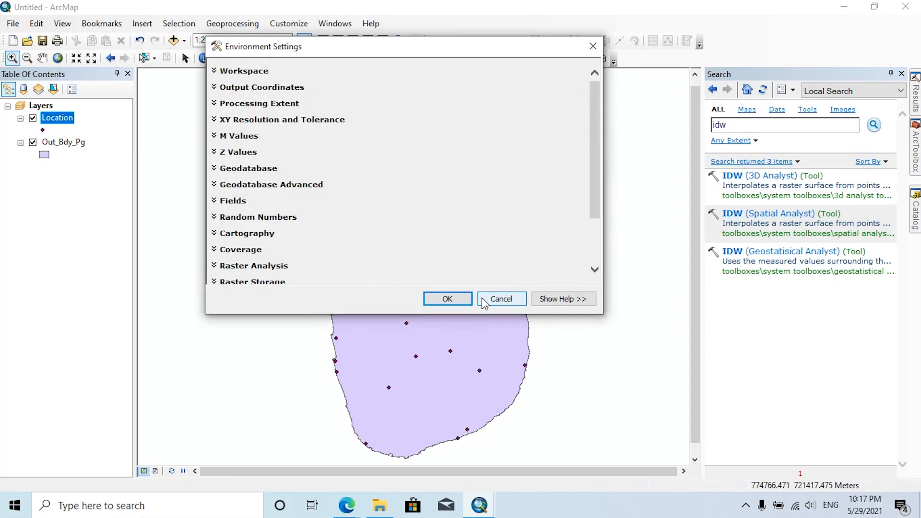
pyautogui.moveTo(470, 230)
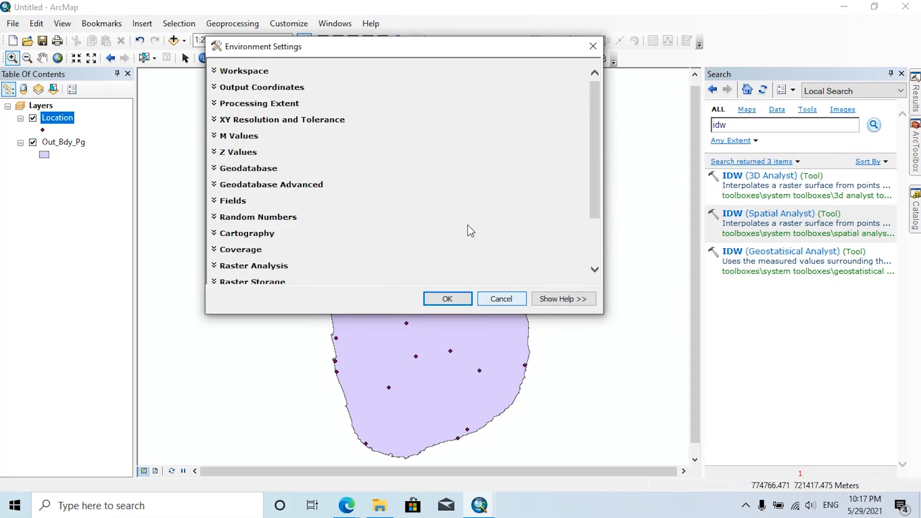
pyautogui.click(260, 103)
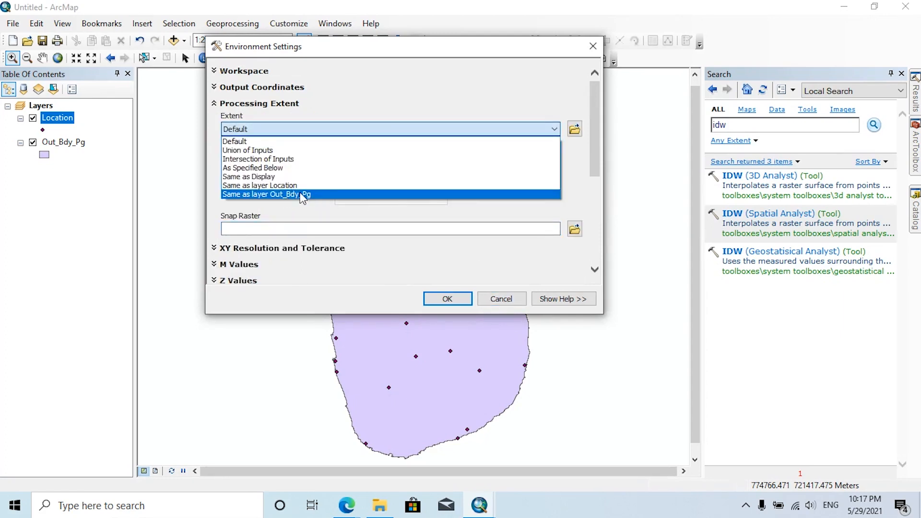
pyautogui.click(265, 195)
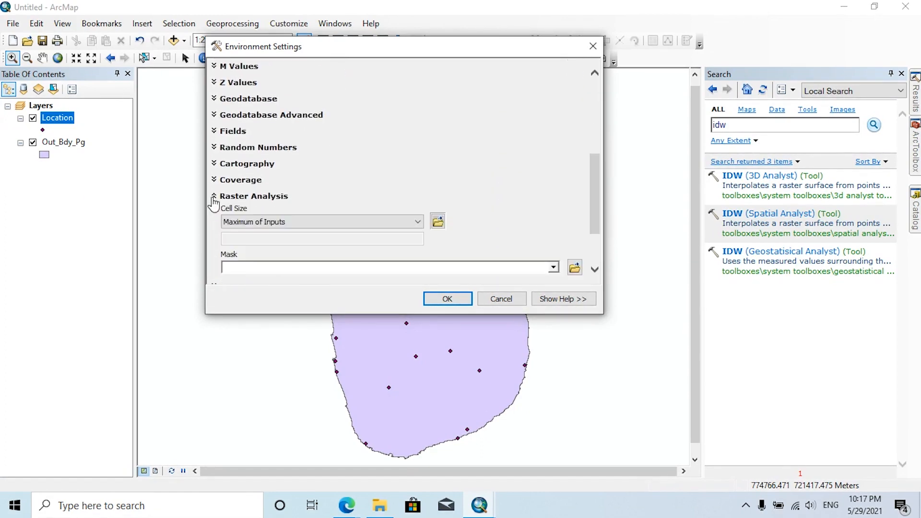
pyautogui.scroll(-3)
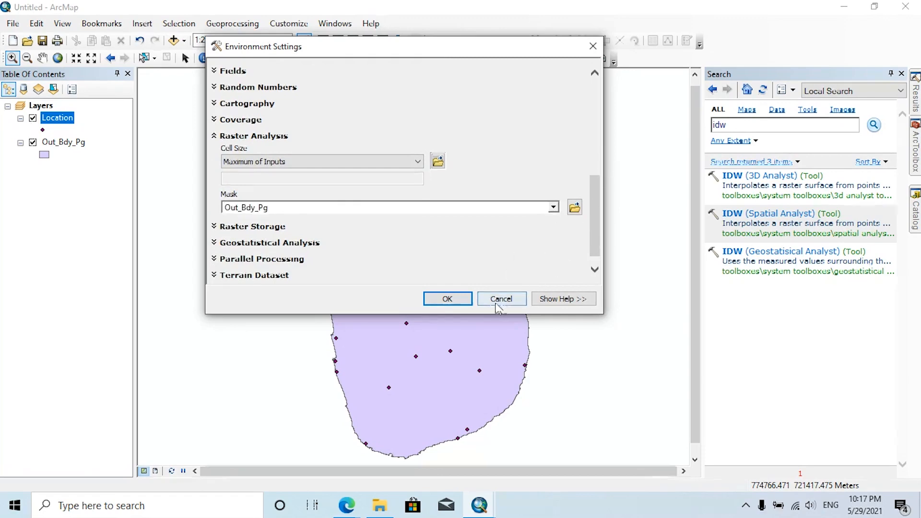
pyautogui.click(502, 298)
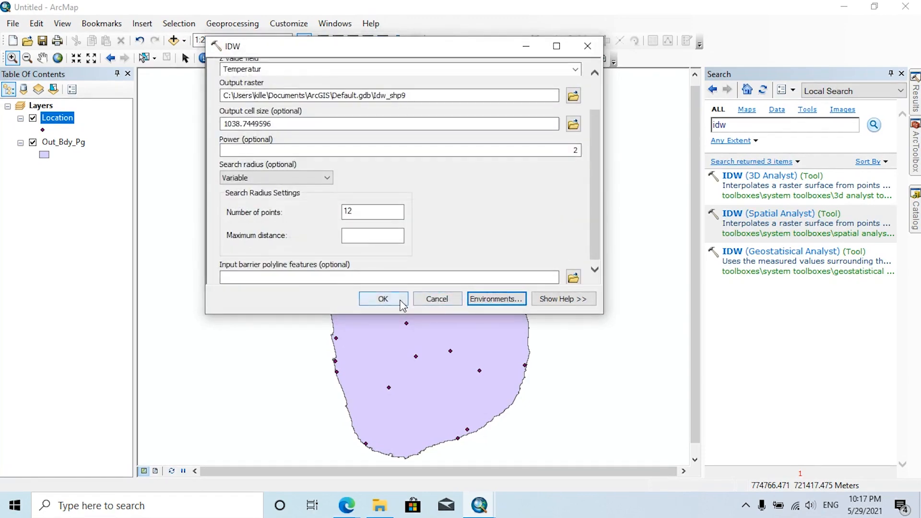
pyautogui.click(390, 299)
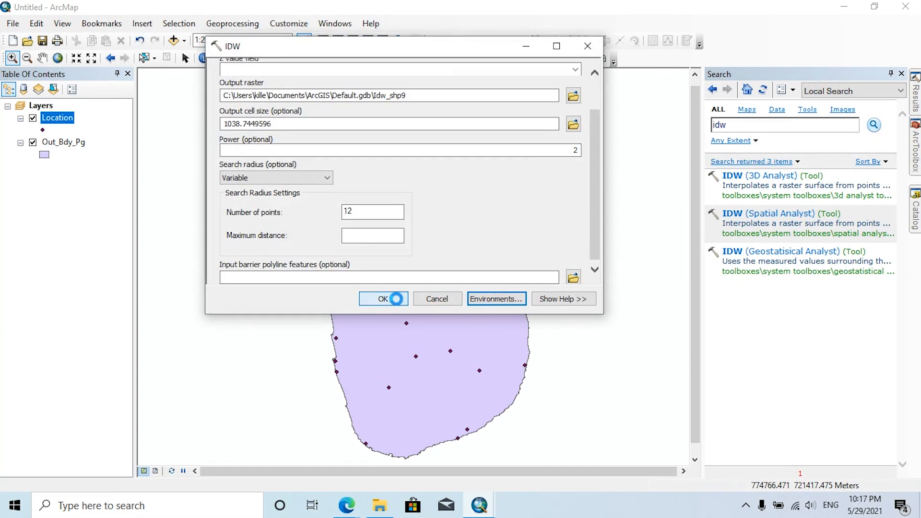
pyautogui.click(384, 299)
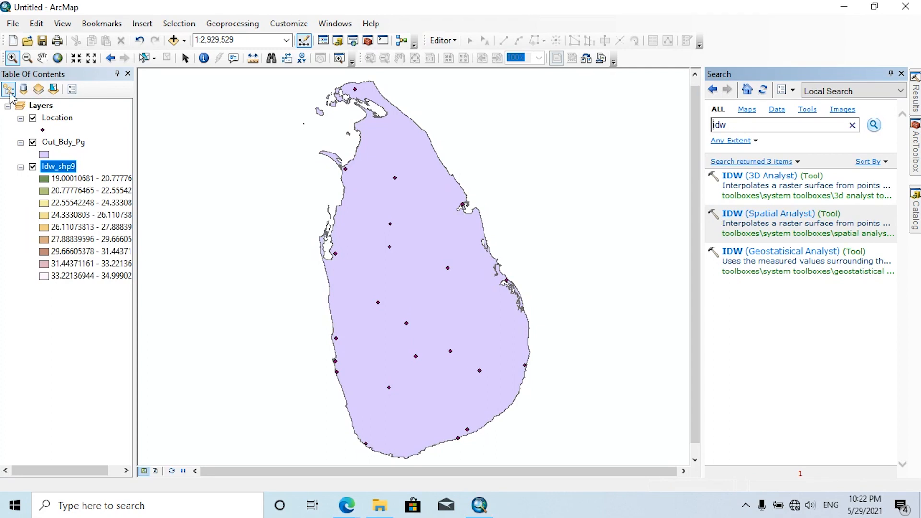
pyautogui.click(32, 166)
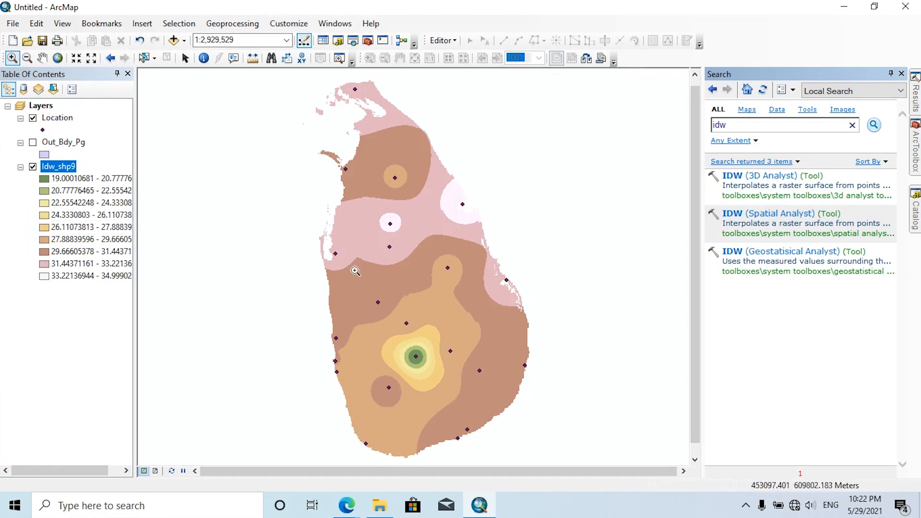
pyautogui.moveTo(329, 342)
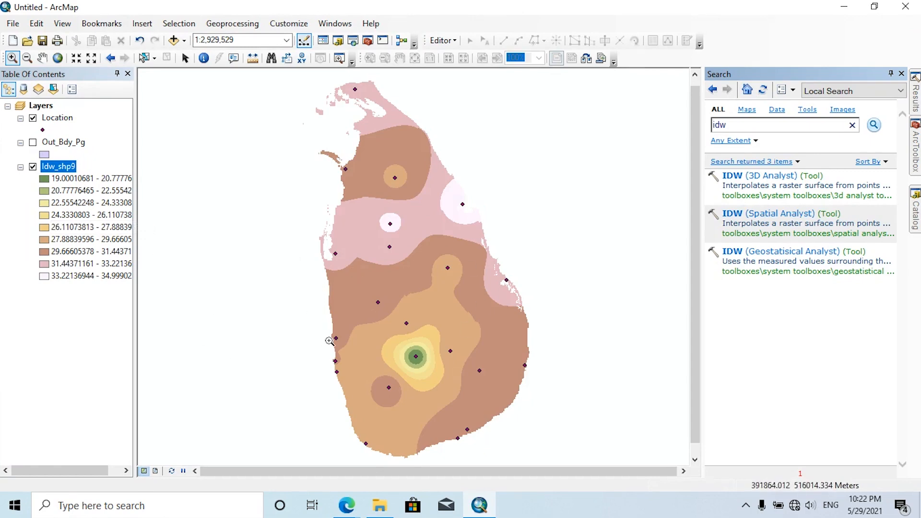
pyautogui.rightClick(59, 167)
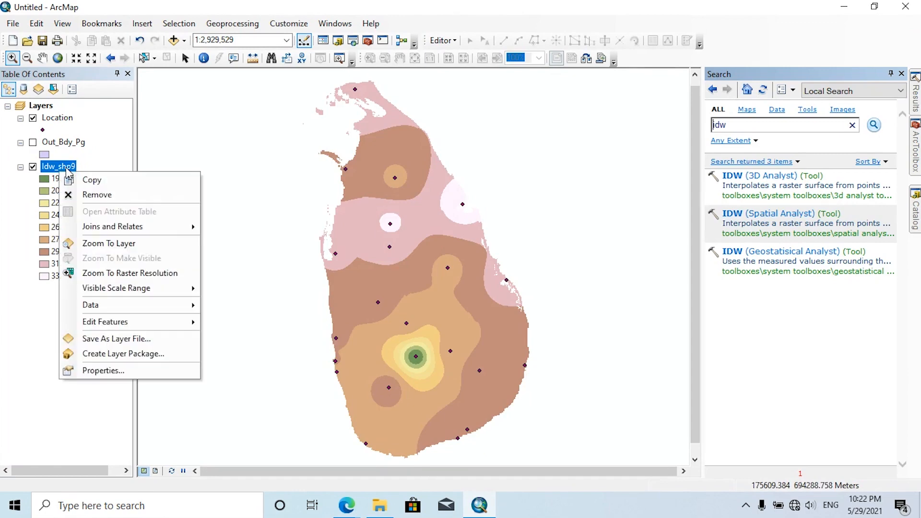
pyautogui.click(102, 375)
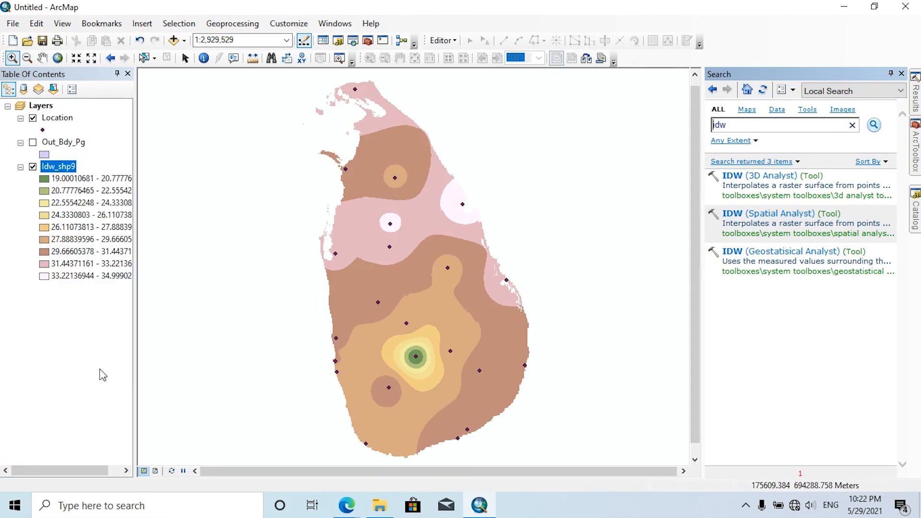
# Step: Set Idw_shp9's symbology to 15 classes with the red-yellow-blue colour ramp
pyautogui.doubleClick(58, 166)
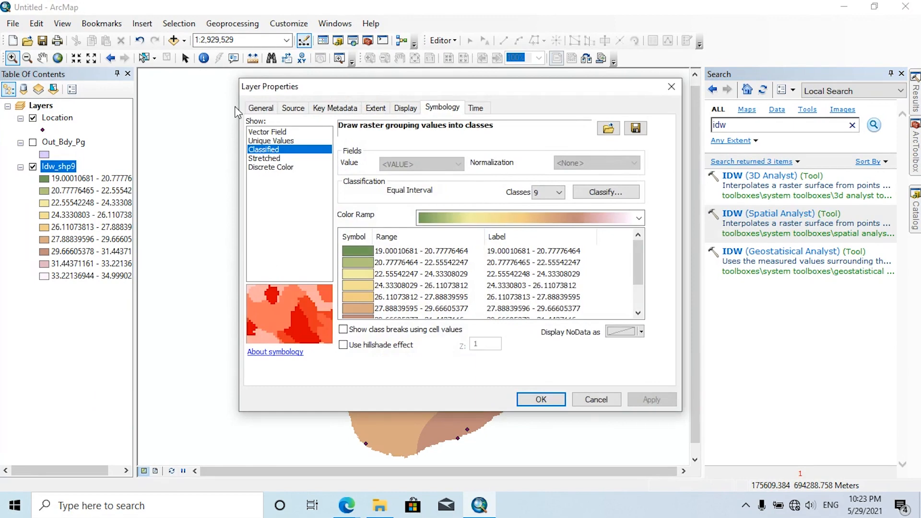
pyautogui.moveTo(597, 230)
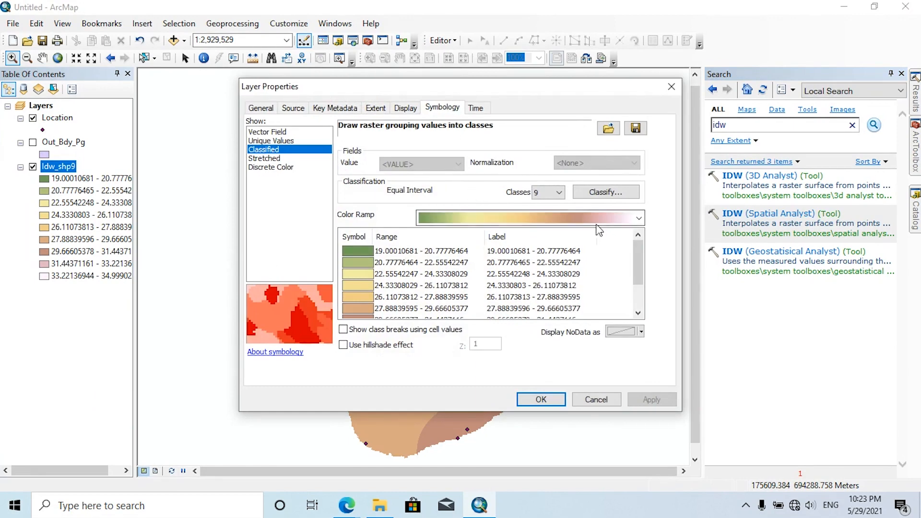
pyautogui.click(559, 192)
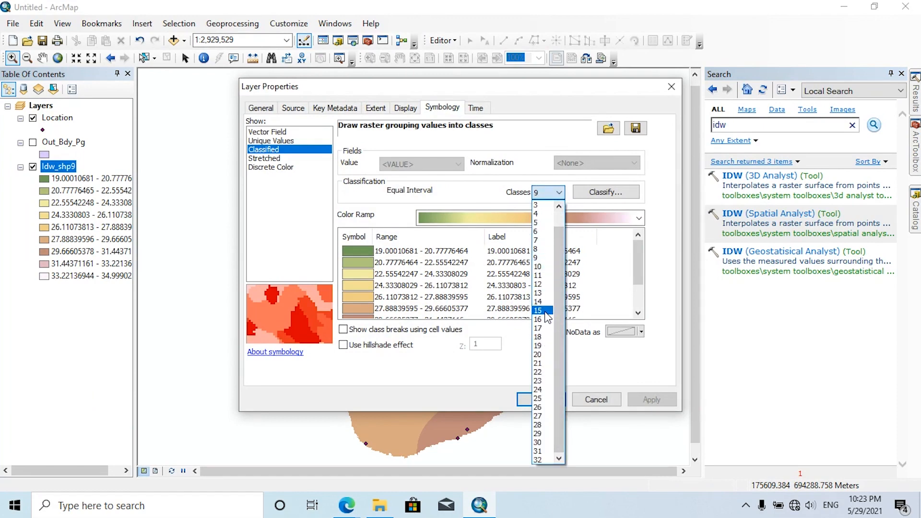
pyautogui.click(538, 310)
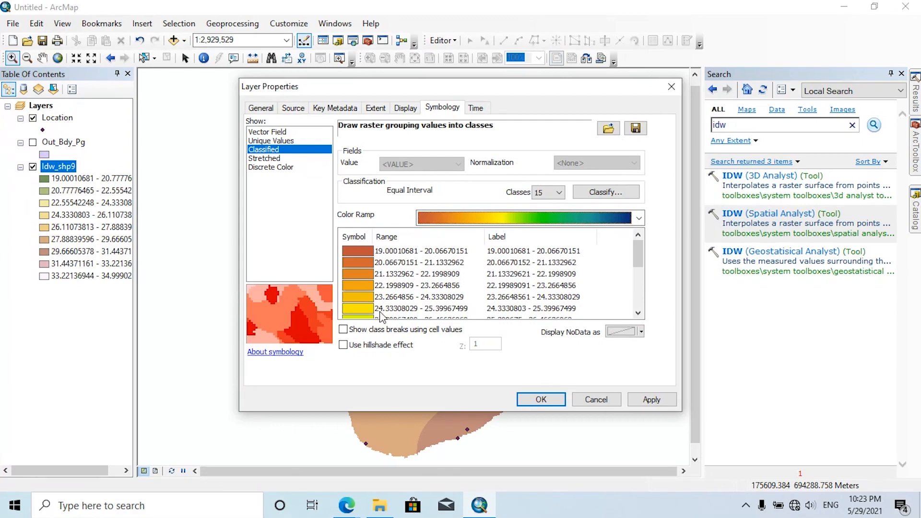
pyautogui.moveTo(347, 292)
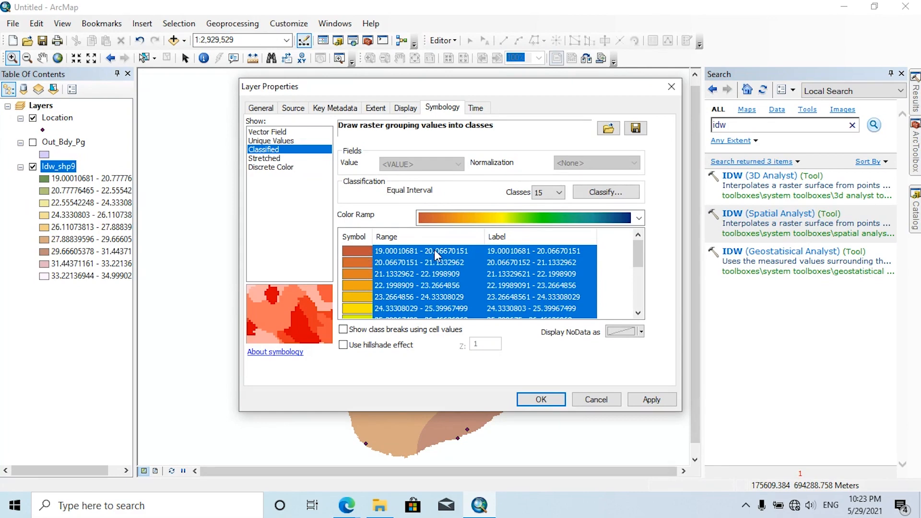
pyautogui.moveTo(438, 253)
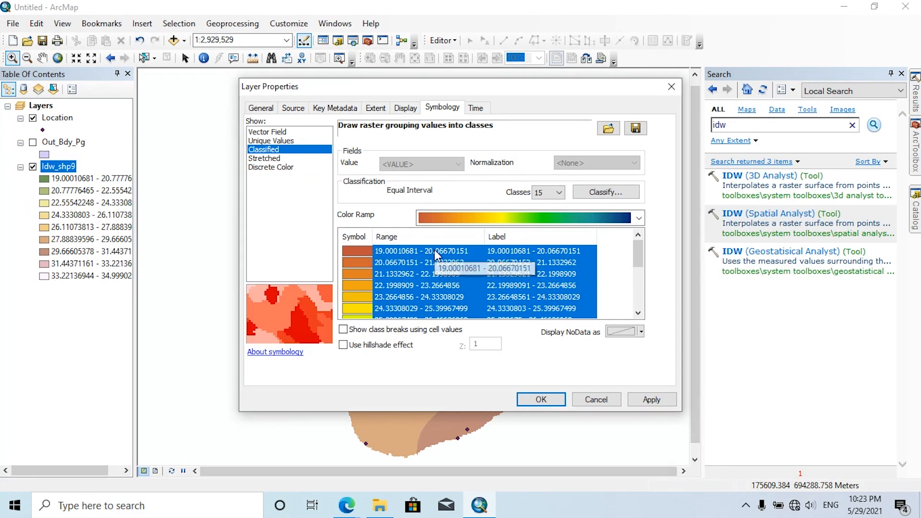
# Step: Flip the Idw_shp9 class colours so low temperatures are blue, and apply
pyautogui.rightClick(434, 252)
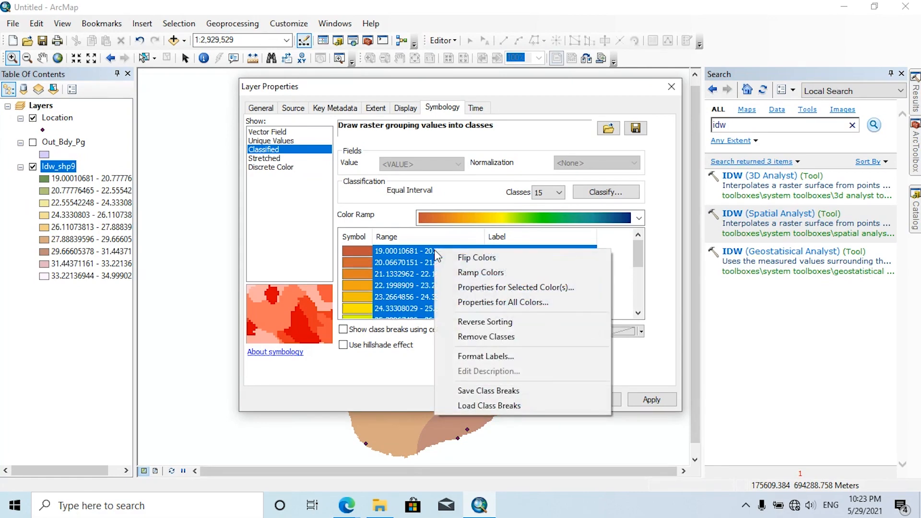
pyautogui.click(477, 258)
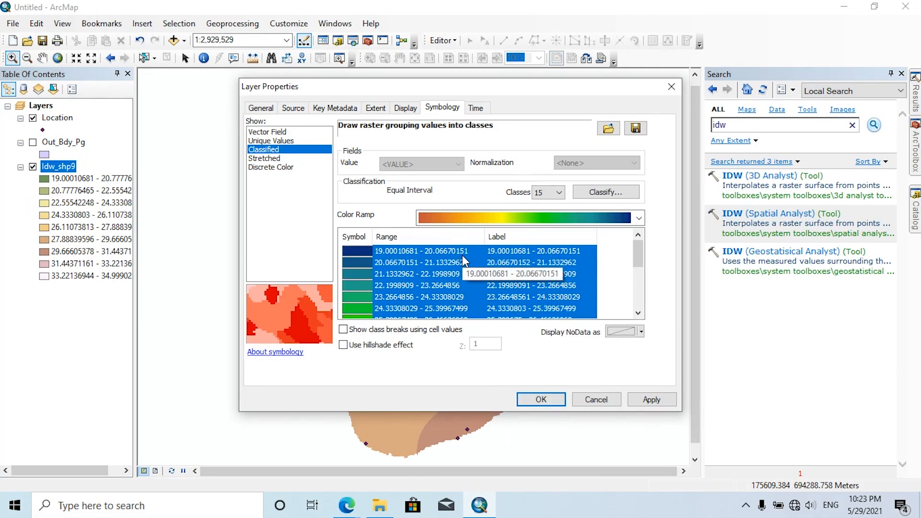
pyautogui.click(541, 399)
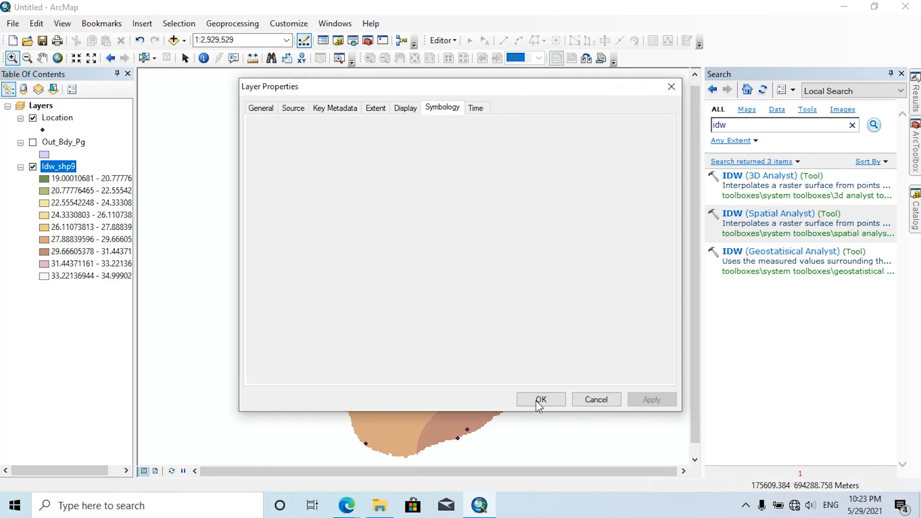
pyautogui.click(541, 400)
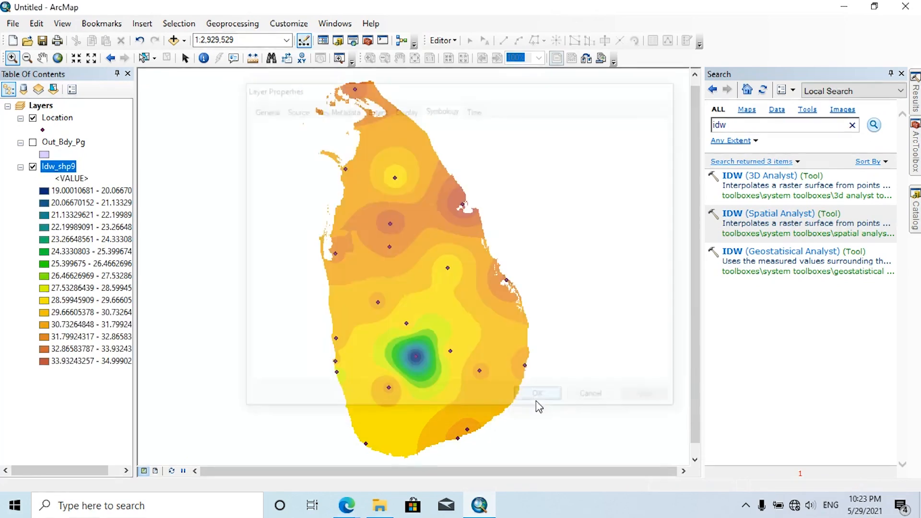
pyautogui.click(537, 393)
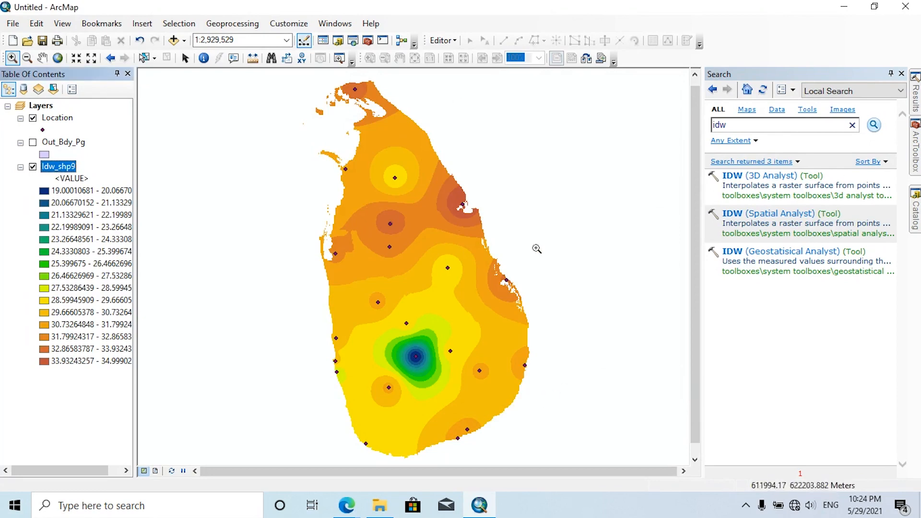
pyautogui.moveTo(534, 153)
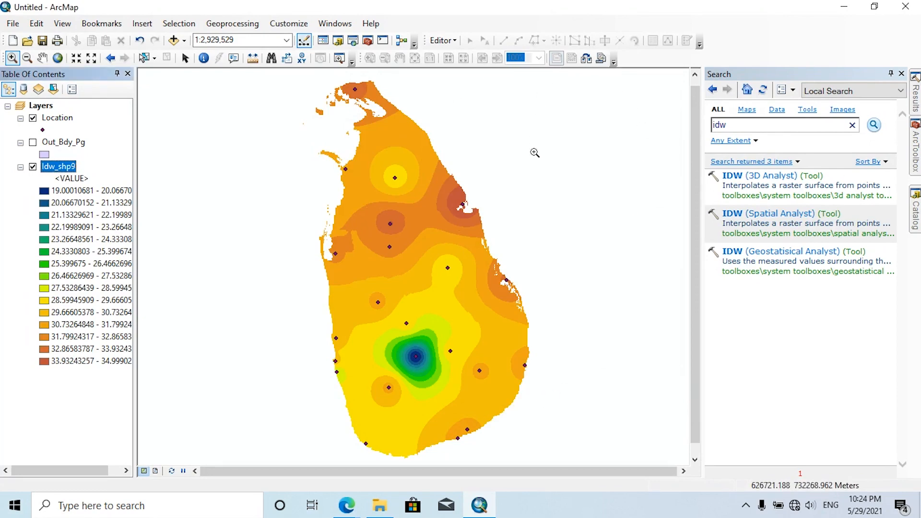
pyautogui.moveTo(493, 217)
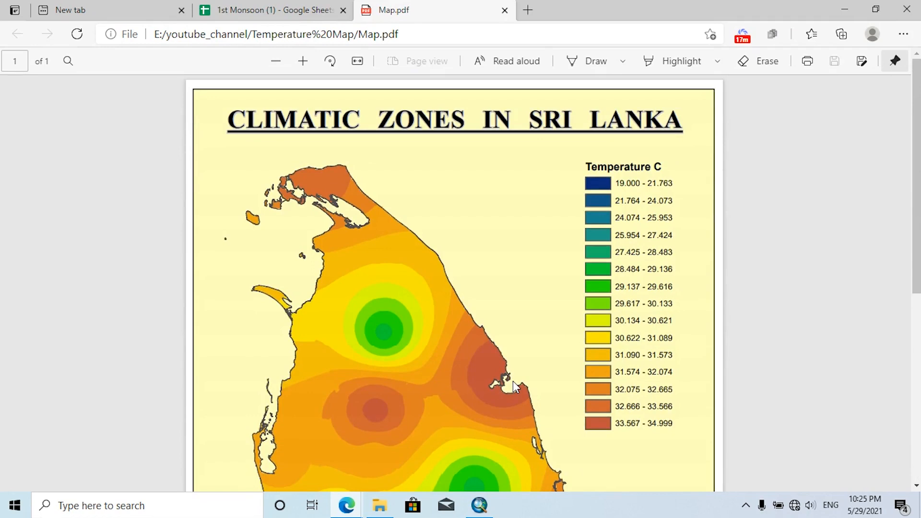
pyautogui.moveTo(95, 319)
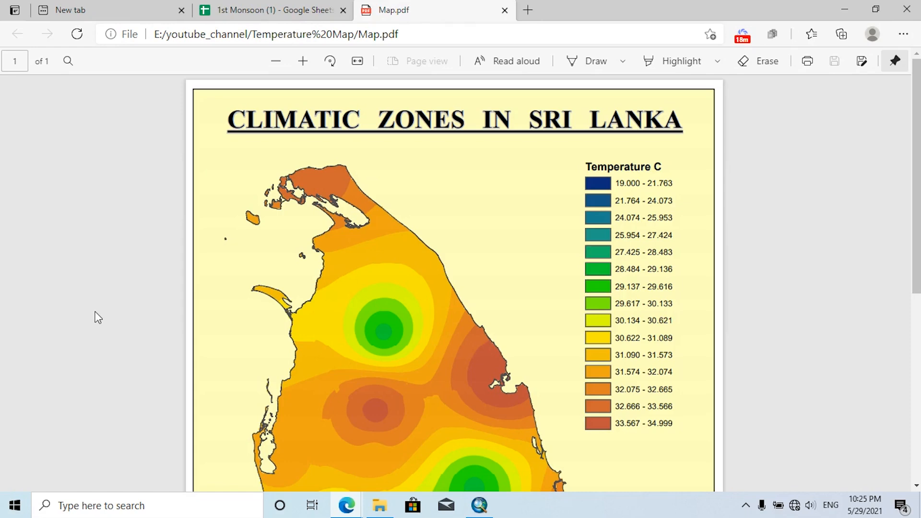
# Step: Scroll through the exported Climatic Zones in Sri Lanka Map.pdf in Edge
pyautogui.scroll(-3)
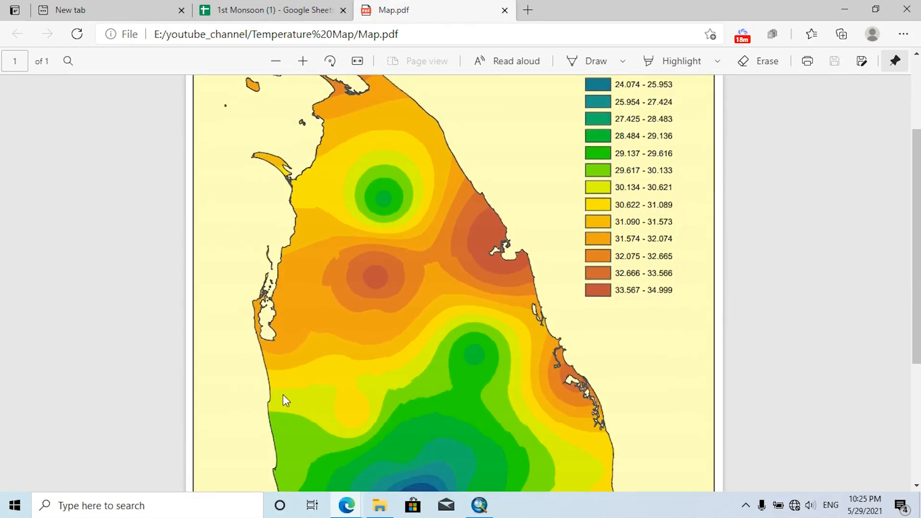
pyautogui.scroll(-3)
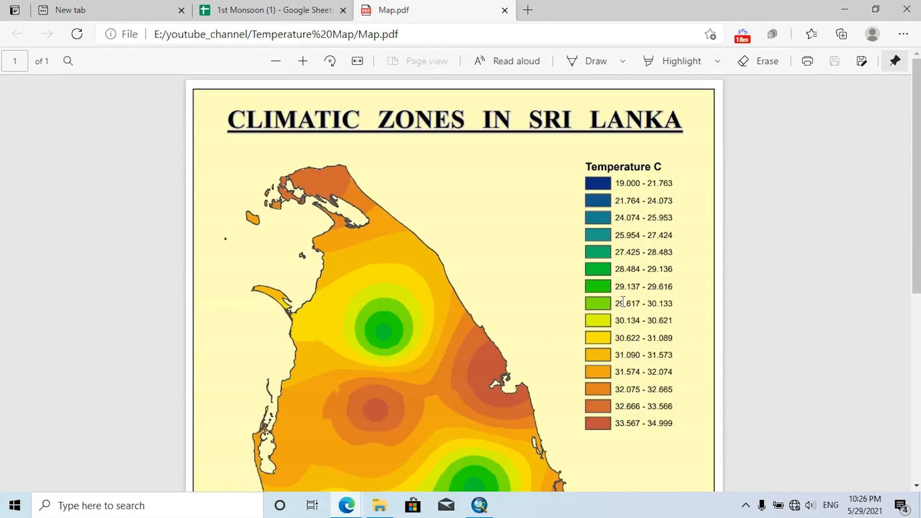
pyautogui.moveTo(586, 334)
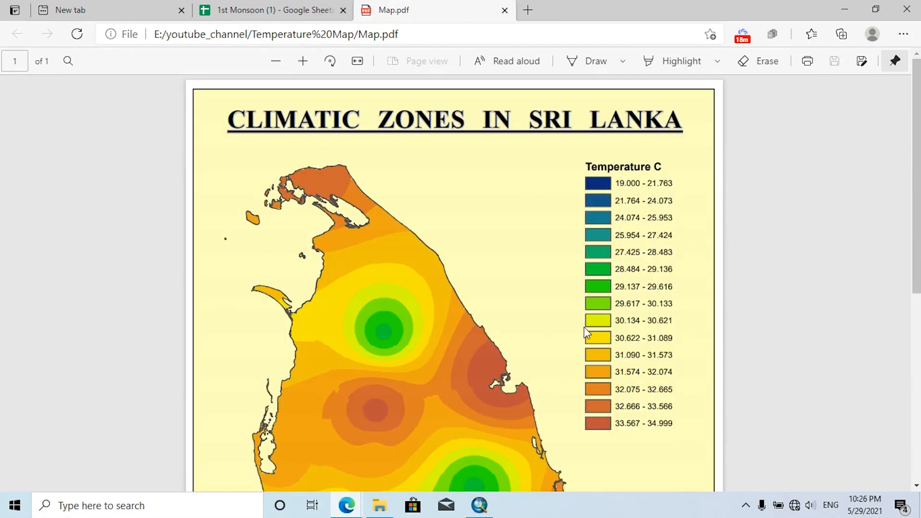